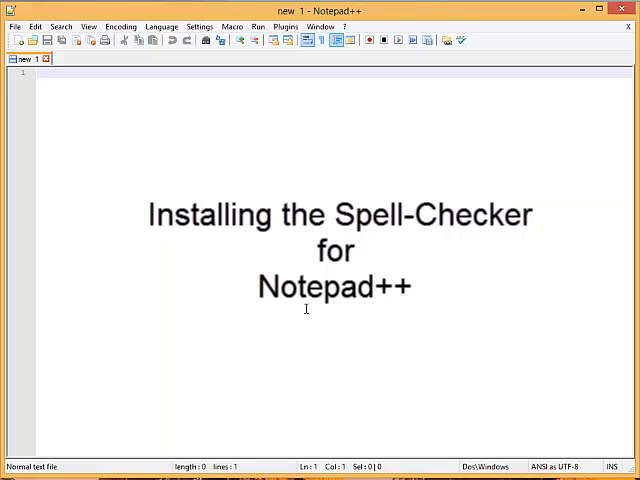
mouse_move(312, 100)
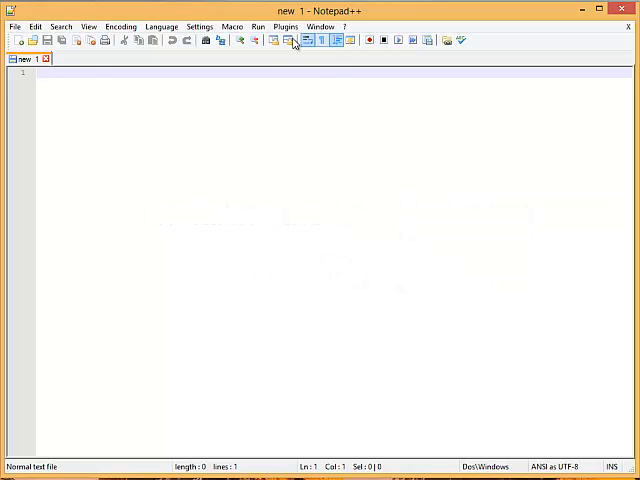
mouse_move(336, 380)
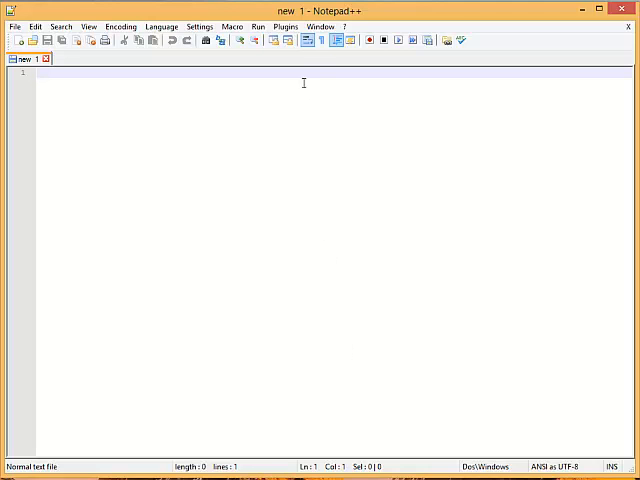
Show the installed plugins list, which includes the Spell-Checker entry.
left_click(192, 32)
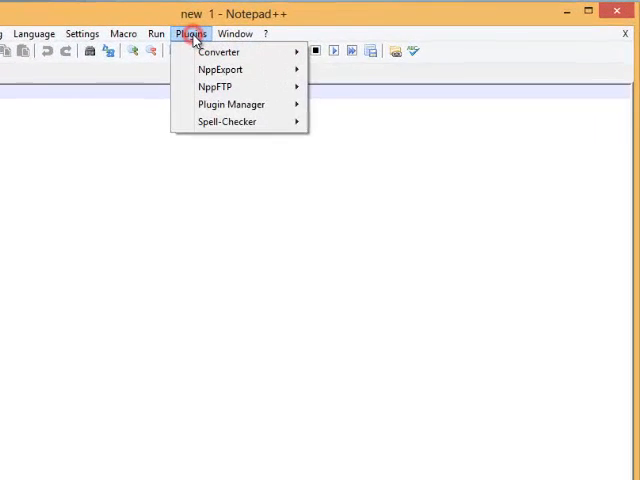
mouse_move(168, 138)
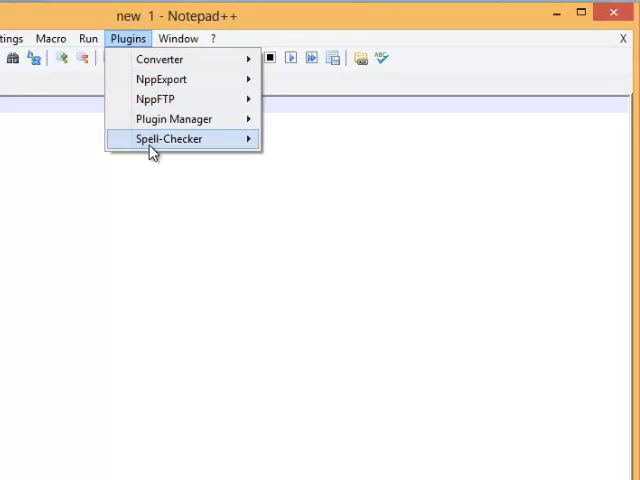
mouse_move(180, 140)
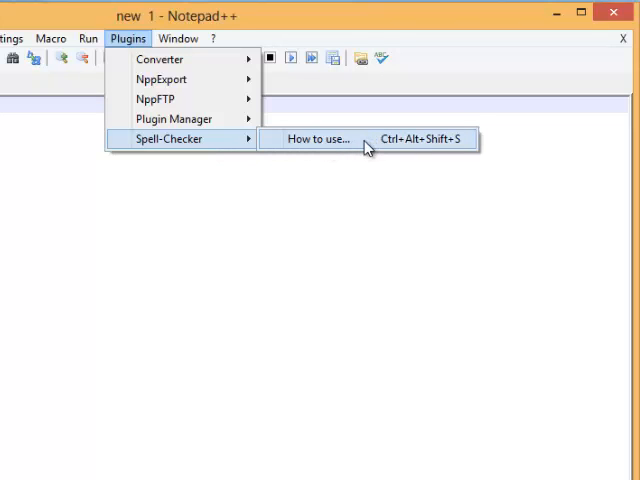
mouse_move(360, 144)
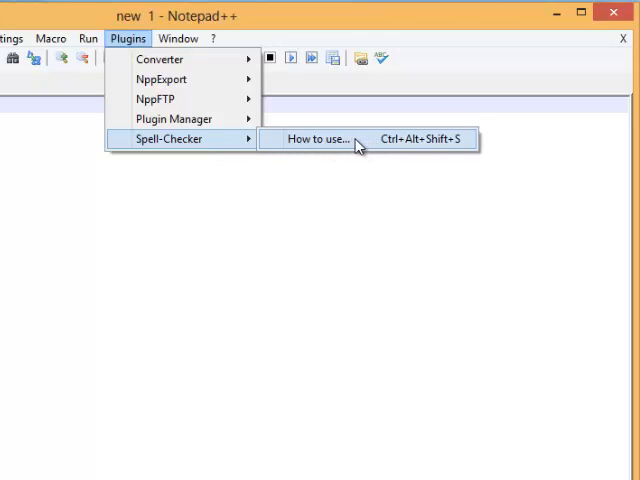
Bring up the Spell-Checker 'How to use...' dialog reporting GNU Aspell is missing.
left_click(318, 140)
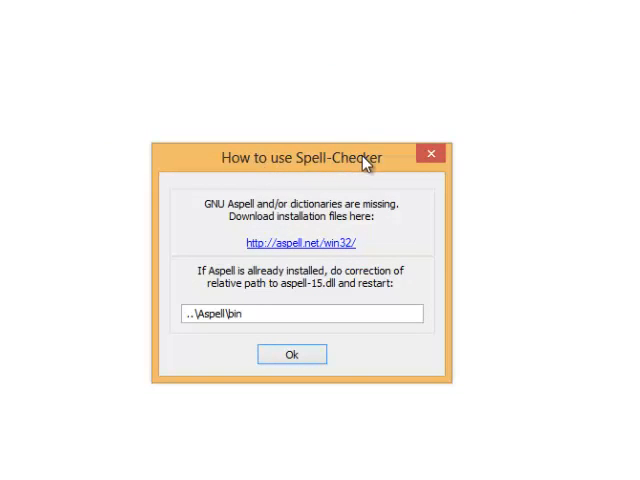
mouse_move(232, 262)
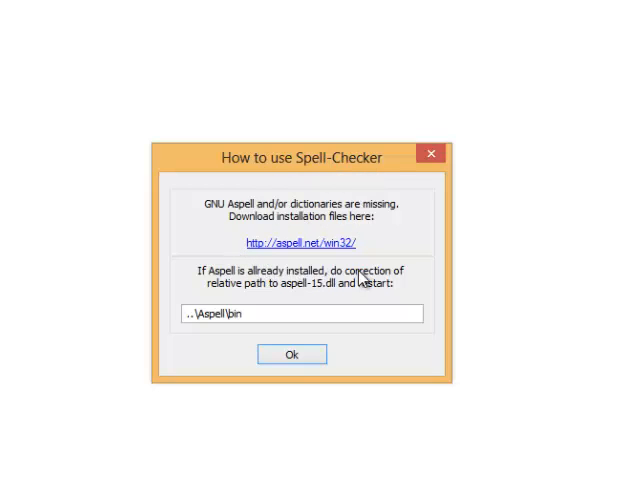
mouse_move(388, 264)
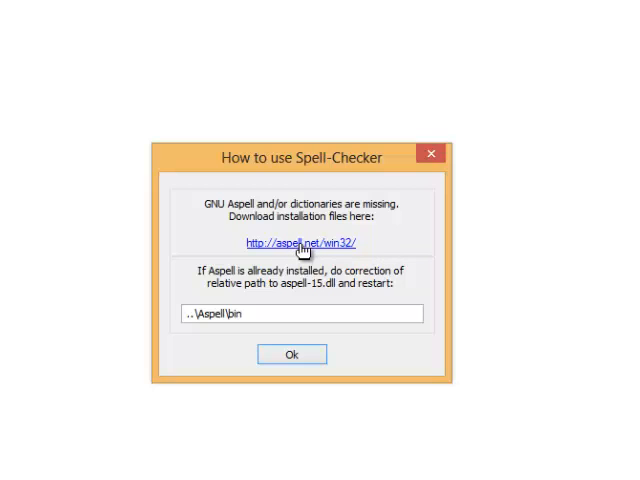
From the aspell.net/win32 page, download the Aspell 0.50.3 full installer and run it.
left_click(300, 244)
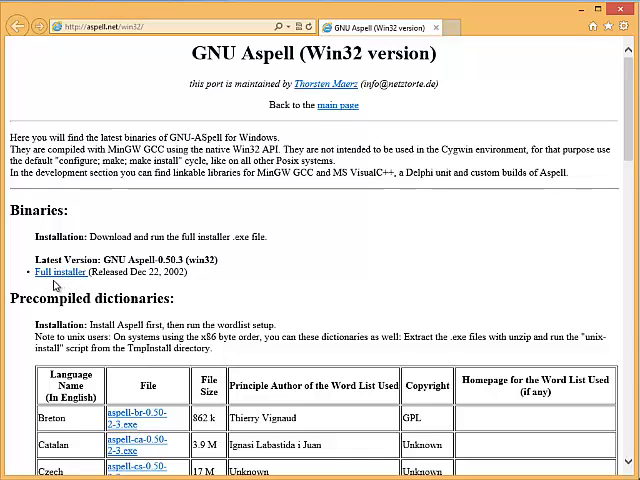
mouse_move(70, 286)
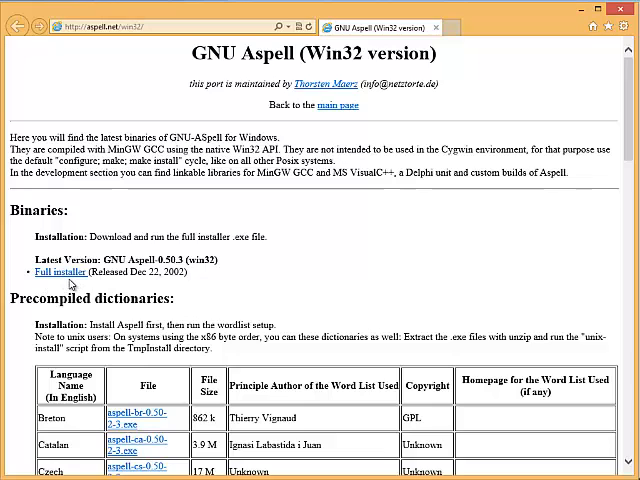
mouse_move(64, 272)
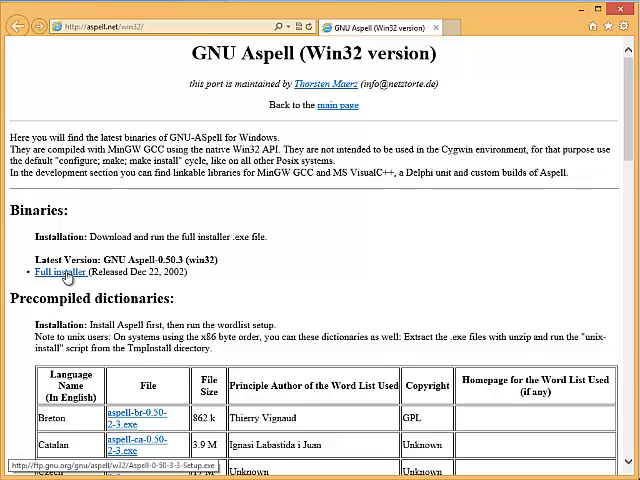
left_click(64, 272)
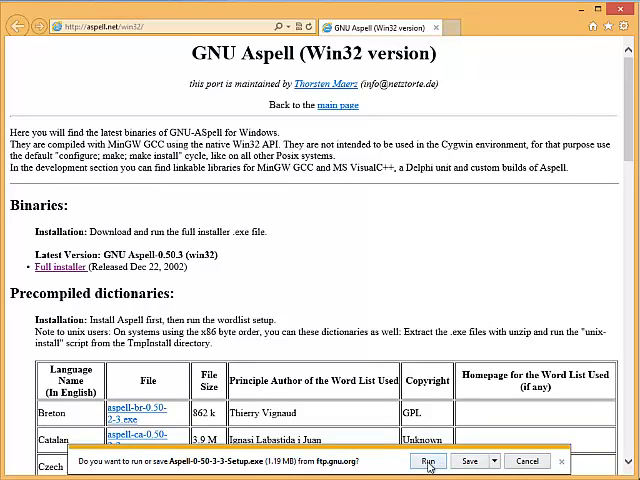
left_click(428, 460)
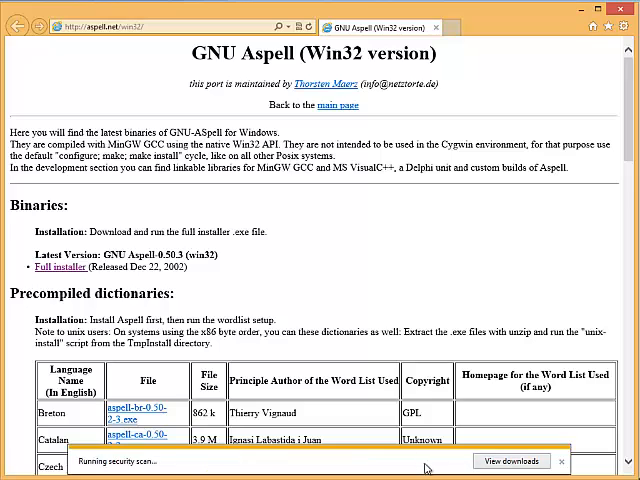
Accept the licence and keep the default Program Files (x86)\Aspell install folder.
left_click(512, 460)
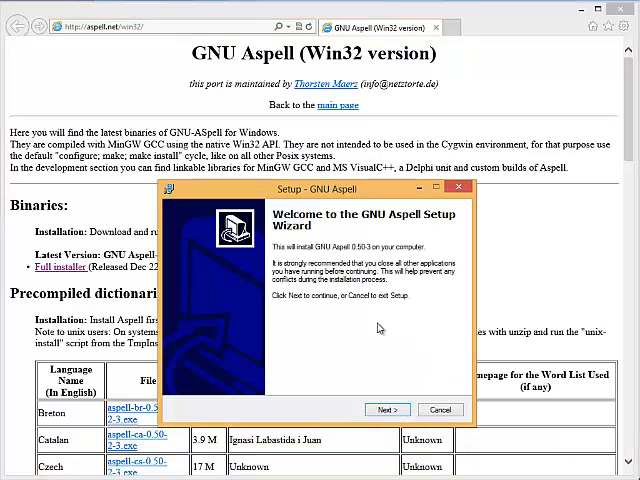
left_click(388, 408)
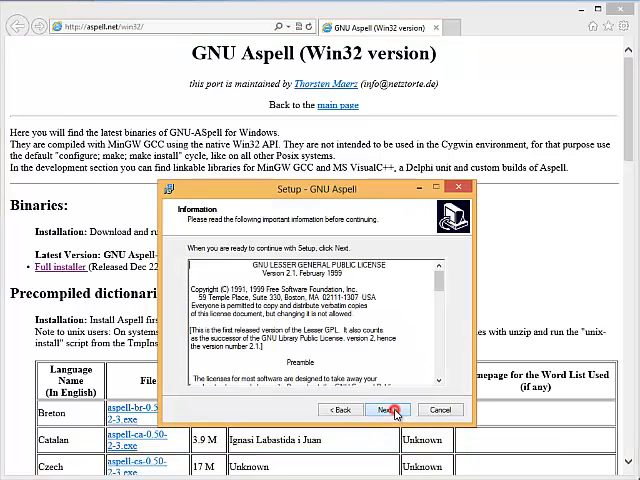
left_click(386, 408)
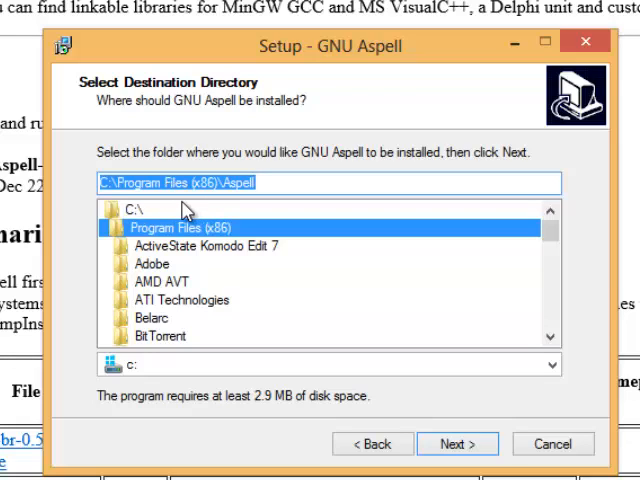
mouse_move(194, 204)
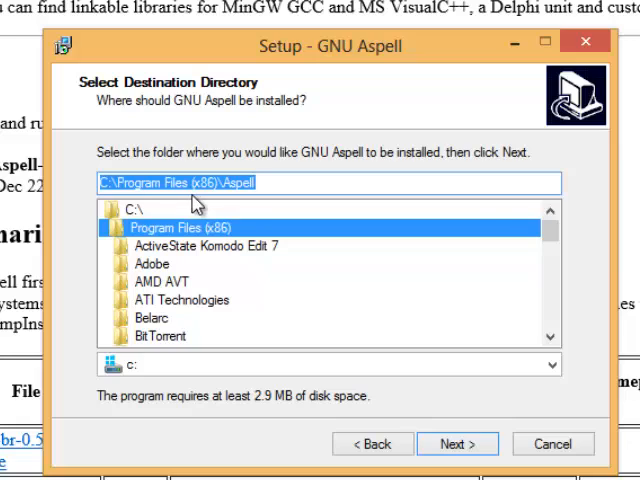
mouse_move(210, 204)
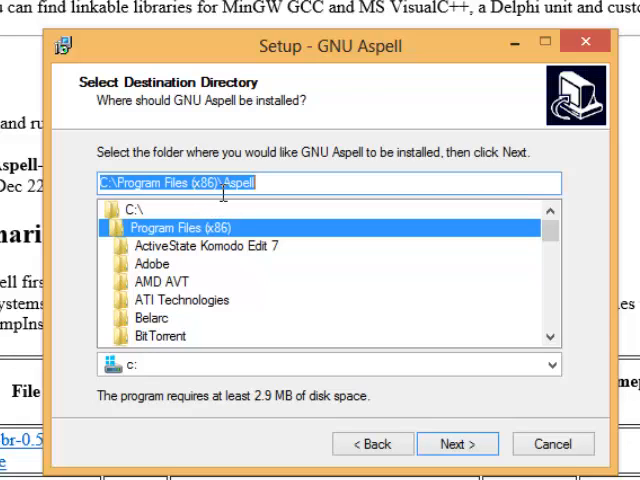
mouse_move(236, 204)
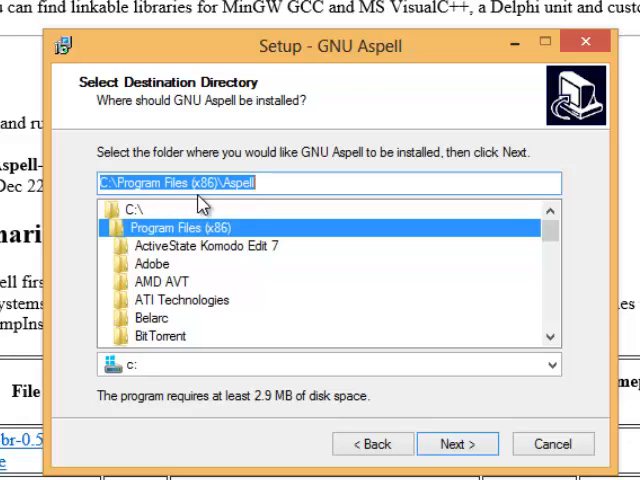
mouse_move(330, 244)
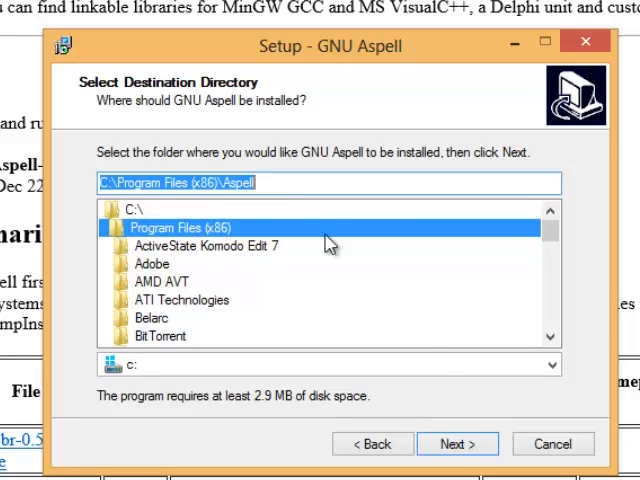
left_click(456, 444)
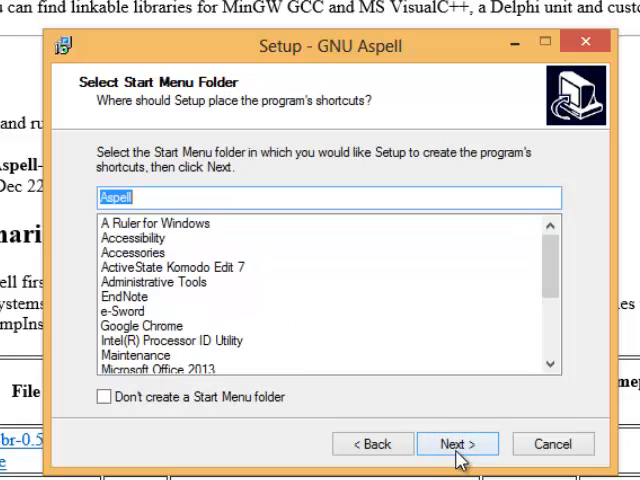
Keep the Aspell Start Menu folder and add a send-to link, reaching Ready to Install.
left_click(456, 444)
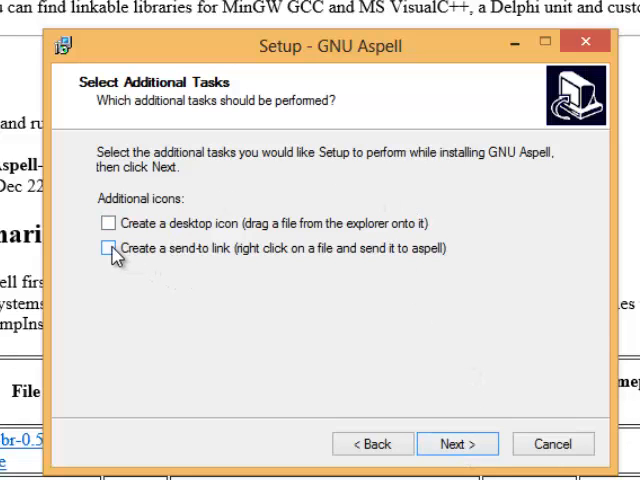
left_click(108, 248)
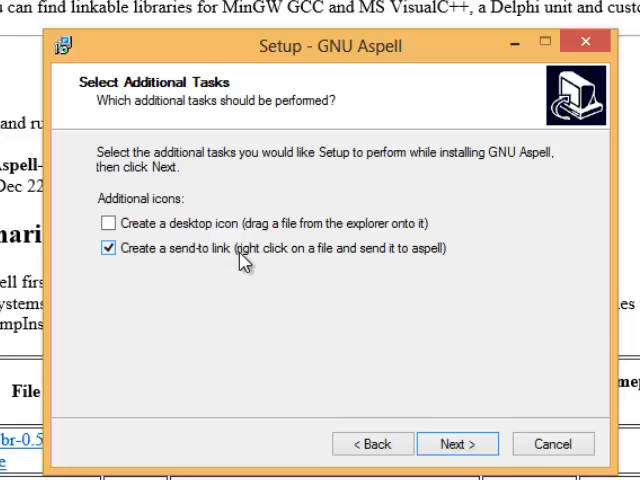
left_click(456, 444)
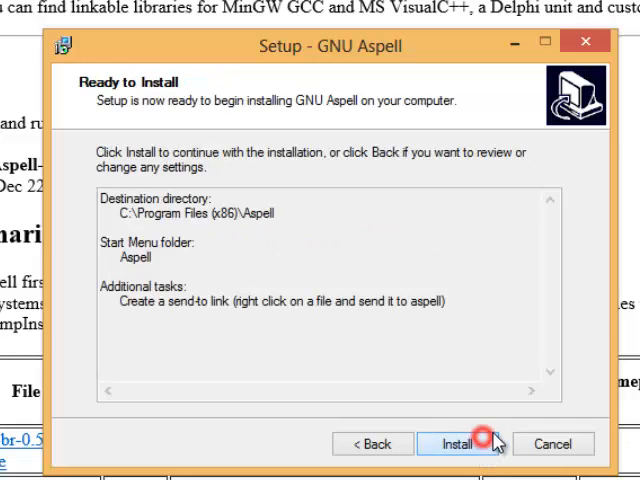
Install GNU Aspell and finish the wizard without viewing manual.html.
left_click(456, 444)
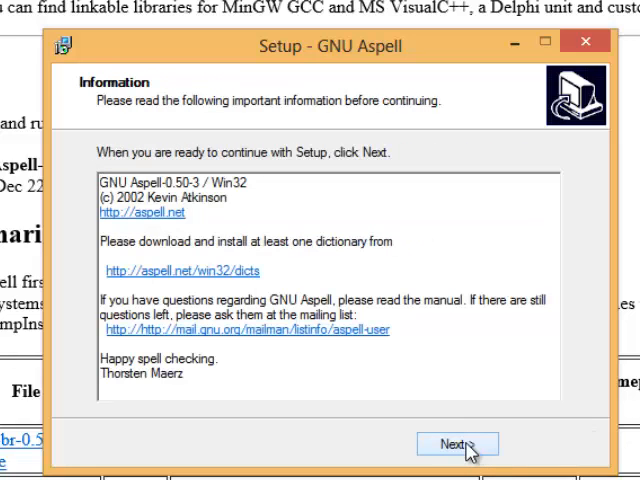
left_click(456, 444)
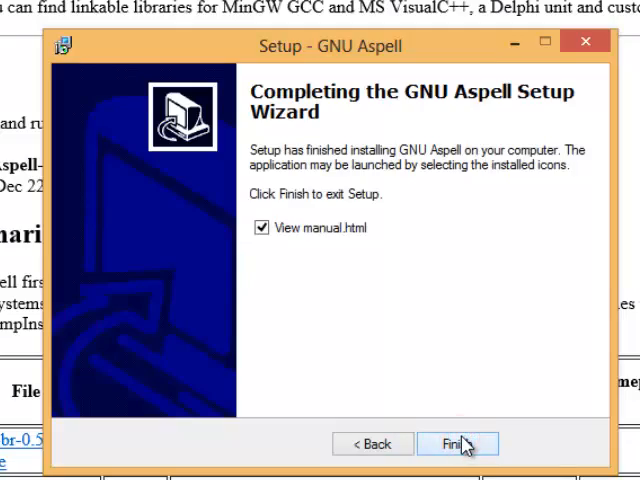
left_click(262, 228)
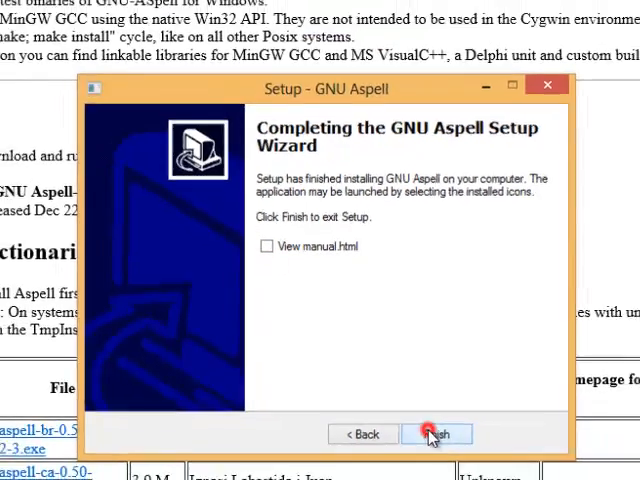
left_click(436, 432)
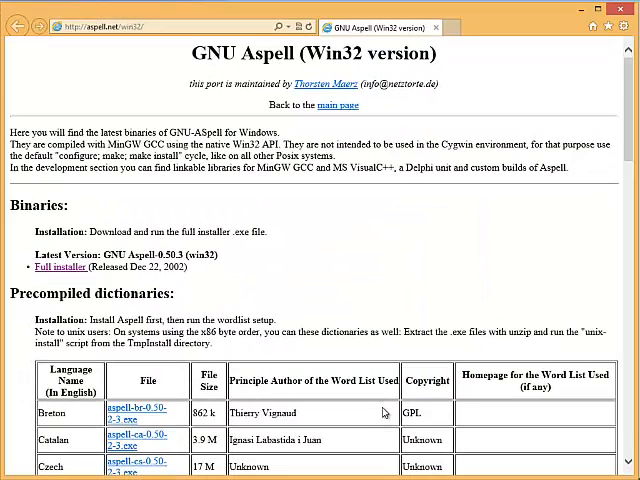
mouse_move(320, 404)
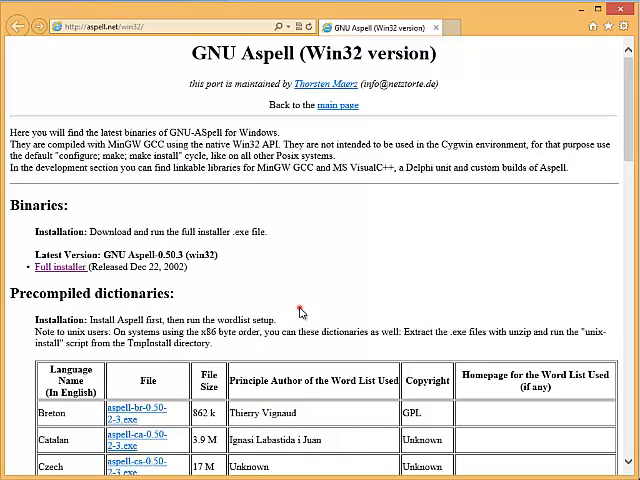
Download and run the aspell-en-0.50-2-3.exe English dictionary installer from Precompiled dictionaries.
scroll("down", 3)
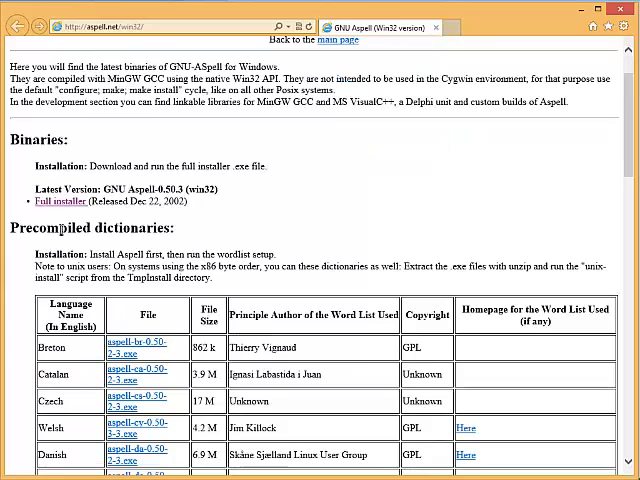
scroll("down", 3)
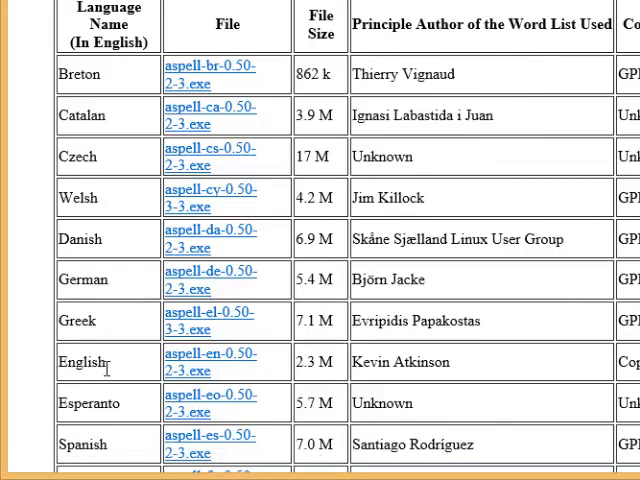
mouse_move(190, 370)
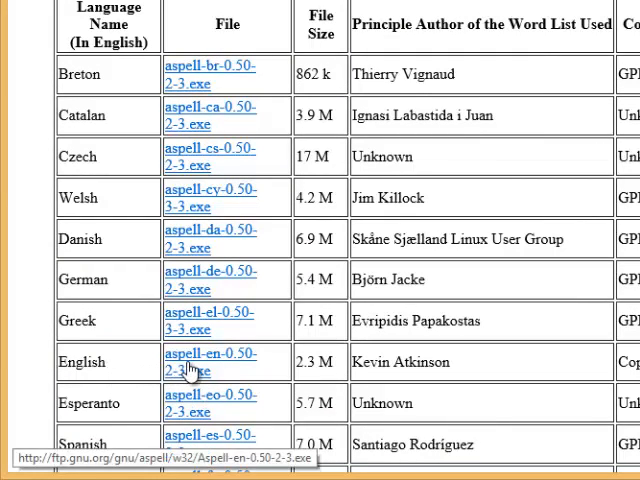
left_click(196, 362)
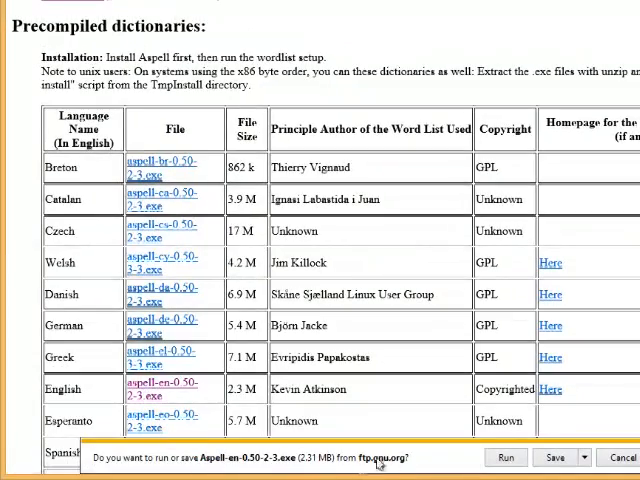
left_click(506, 456)
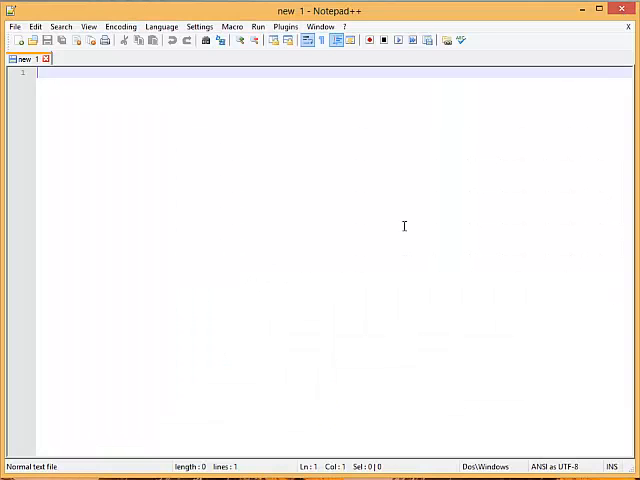
mouse_move(400, 228)
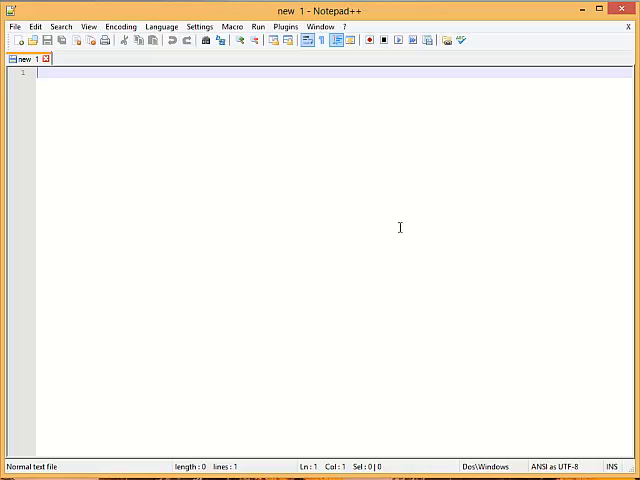
mouse_move(224, 372)
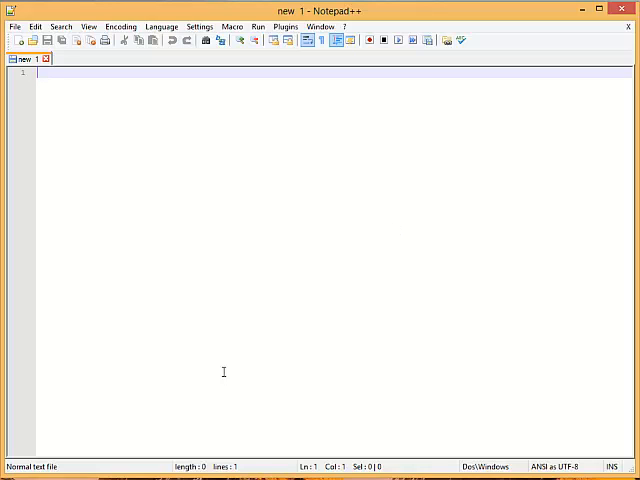
mouse_move(226, 362)
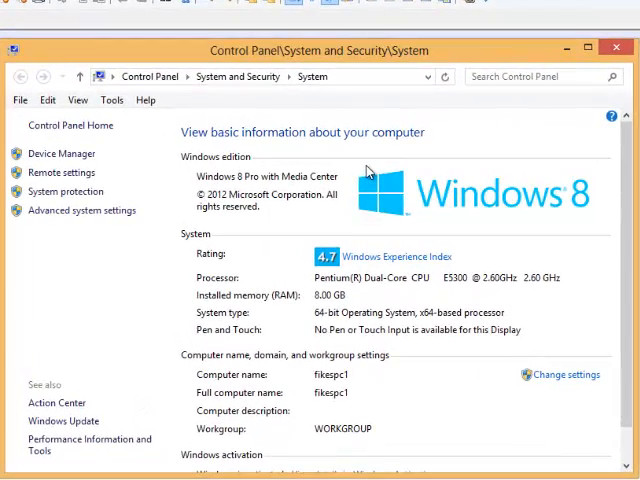
mouse_move(228, 202)
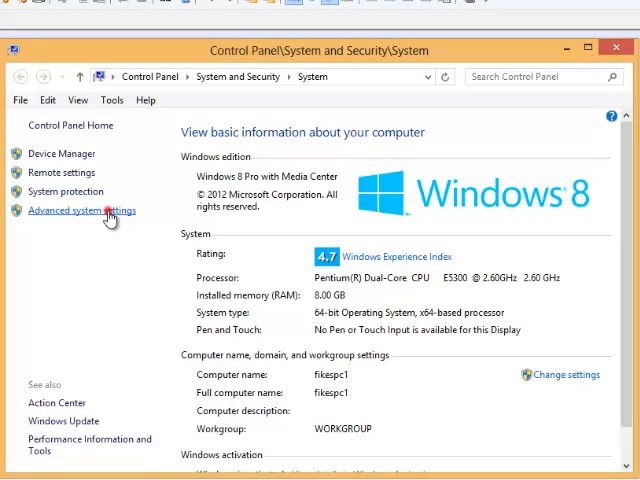
Reach the Environment Variables dialog via Advanced system settings.
left_click(82, 212)
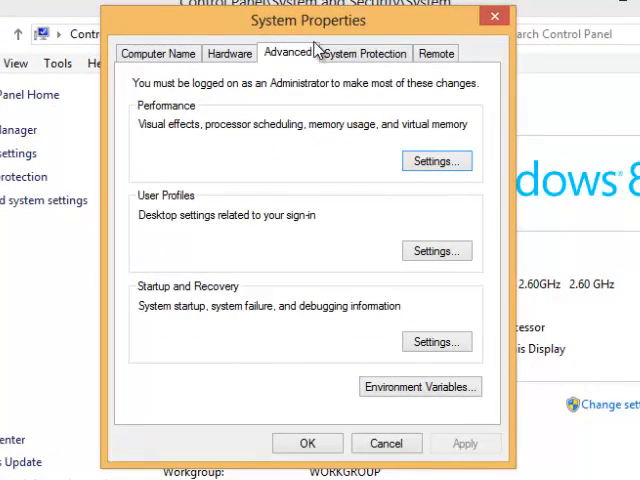
mouse_move(292, 84)
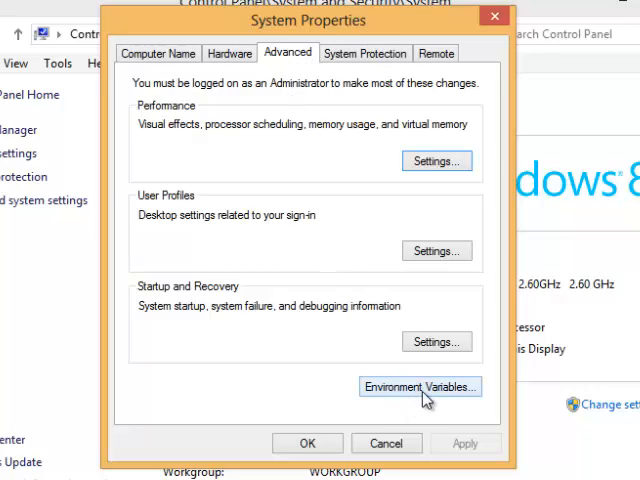
left_click(420, 386)
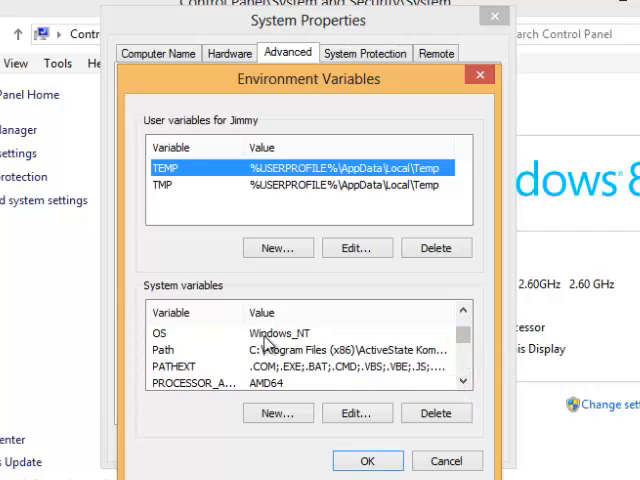
Append ;C:\Program Files (x86)\Aspell\bin to the system Path variable and confirm.
left_click(164, 348)
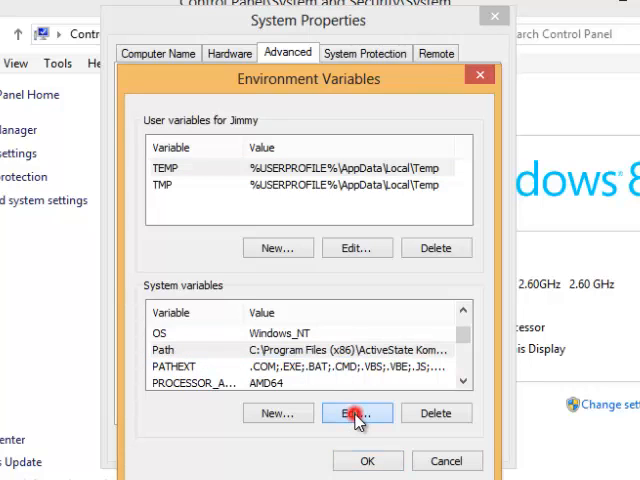
left_click(356, 412)
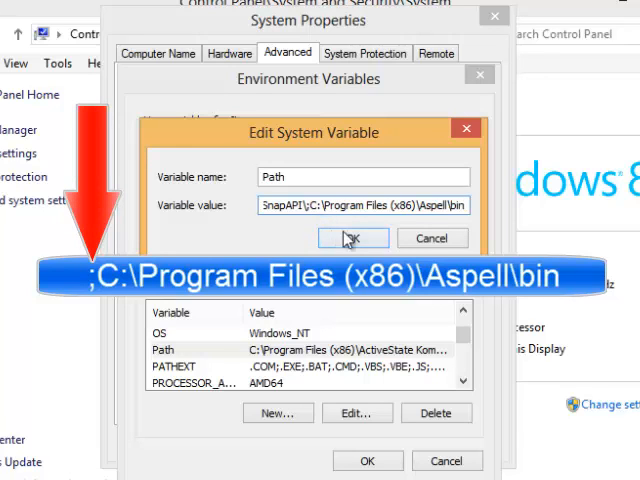
left_click(352, 236)
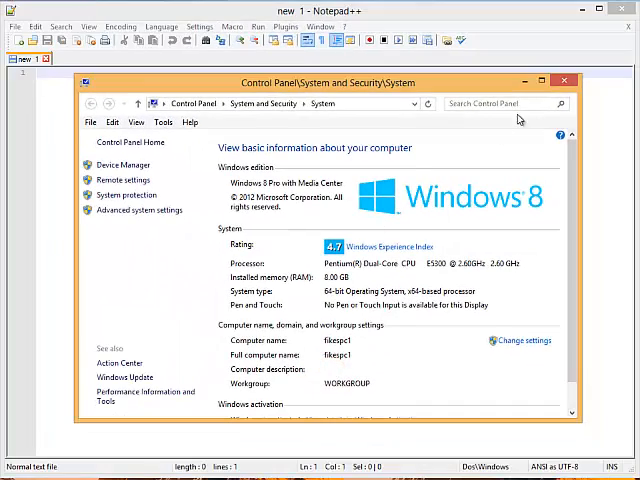
Browse to C:\Program Files (x86)\Aspell\bin in File Explorer and reveal its full path.
left_click(564, 80)
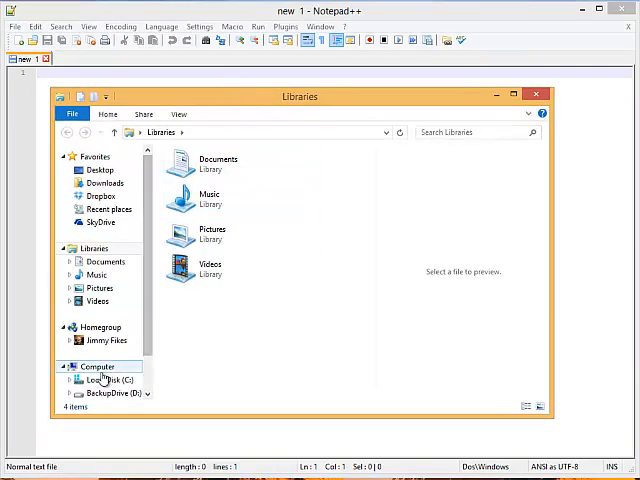
double_click(100, 380)
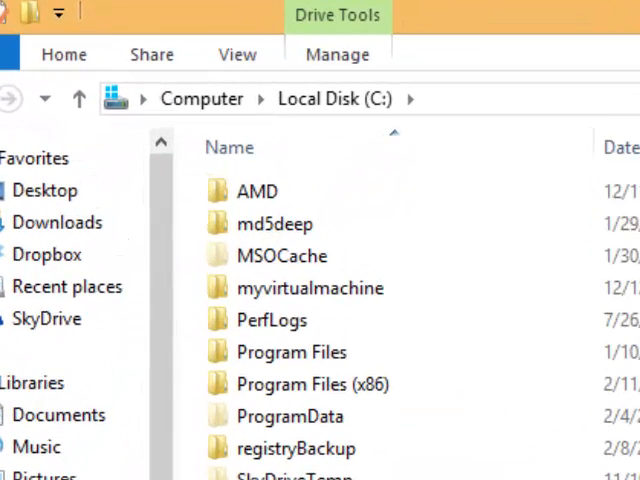
left_click(292, 384)
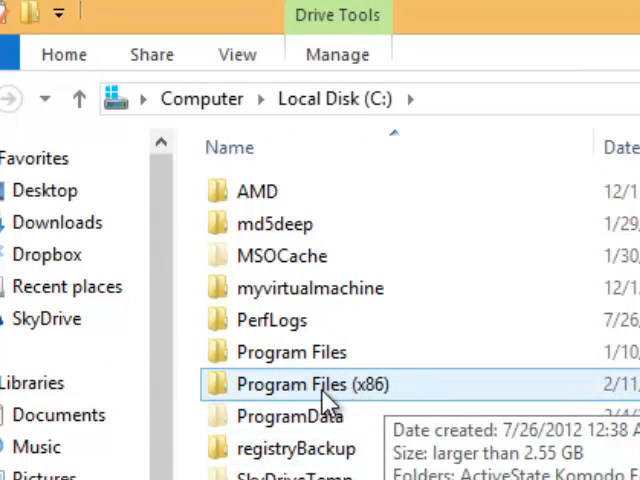
double_click(312, 384)
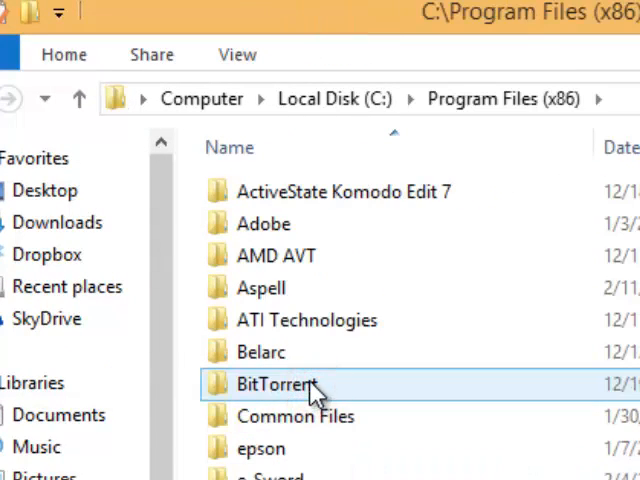
left_click(260, 288)
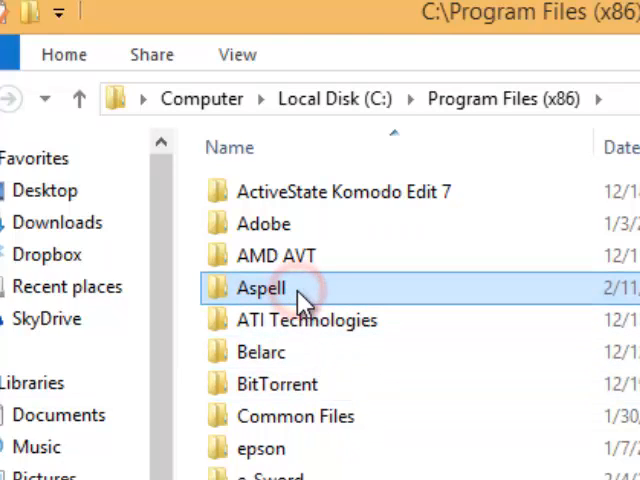
double_click(260, 288)
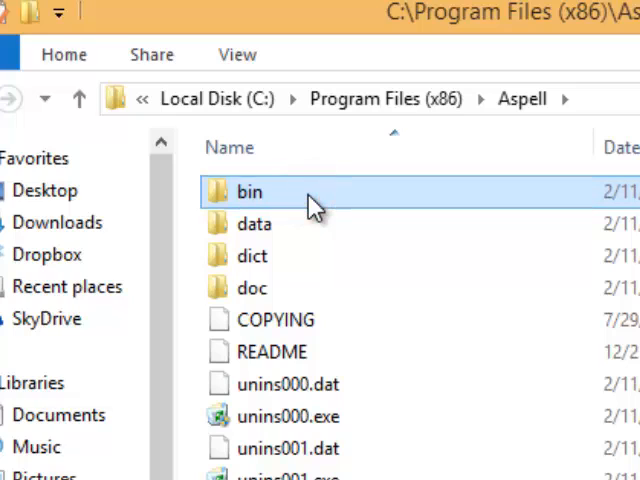
double_click(248, 192)
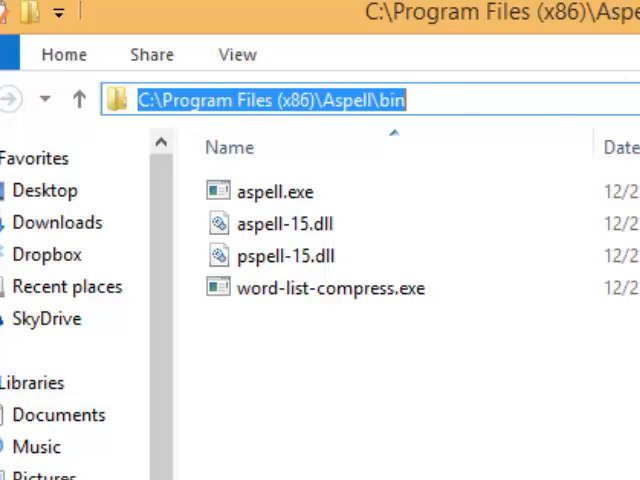
left_click(280, 192)
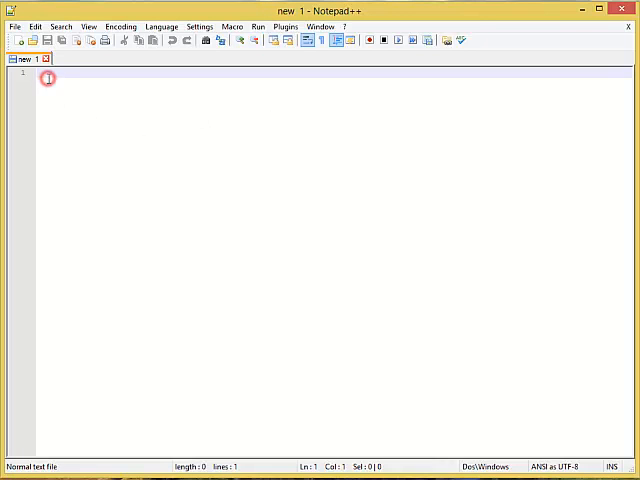
Enter a misspelled form of 'football' as a test word in the new document.
type("football")
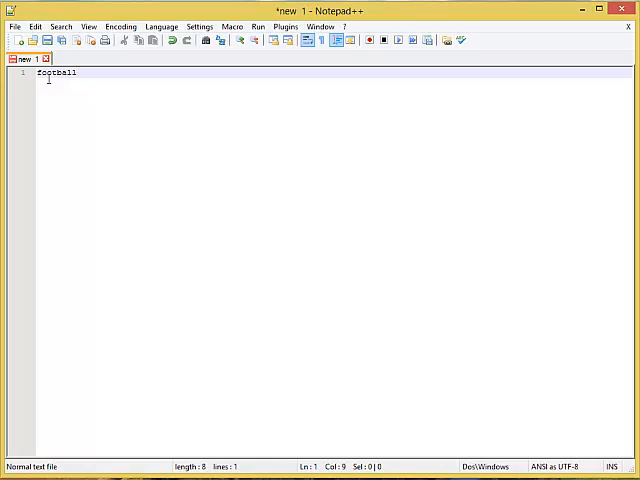
type("1")
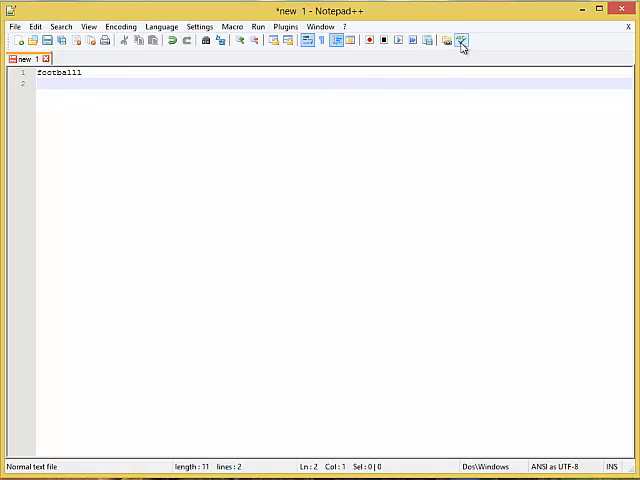
mouse_move(460, 40)
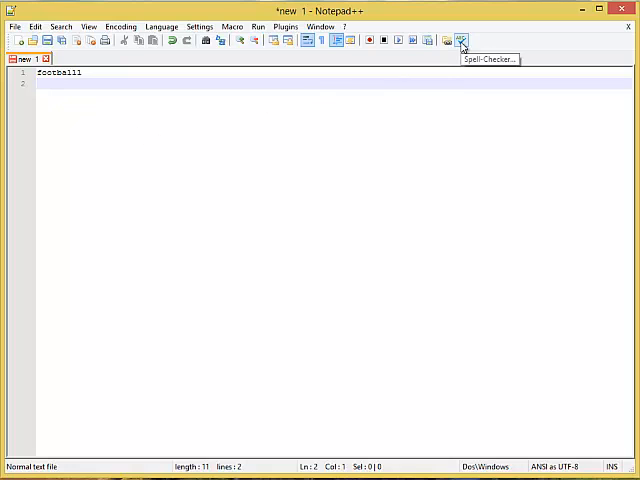
Run Spell-Checker on the word so Aspell suggests 'football' and similar corrections.
left_click(460, 40)
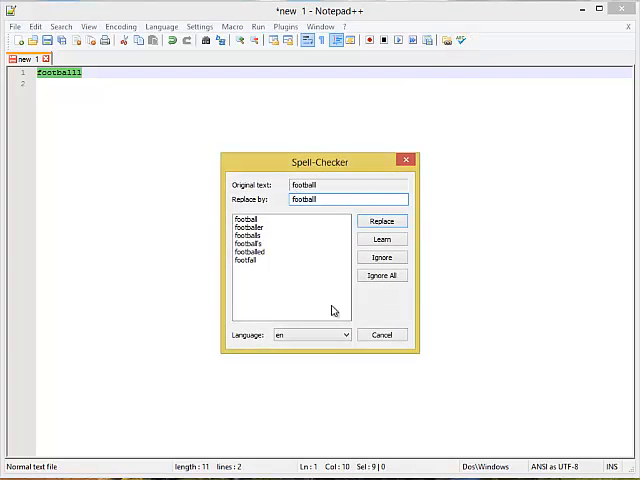
mouse_move(332, 228)
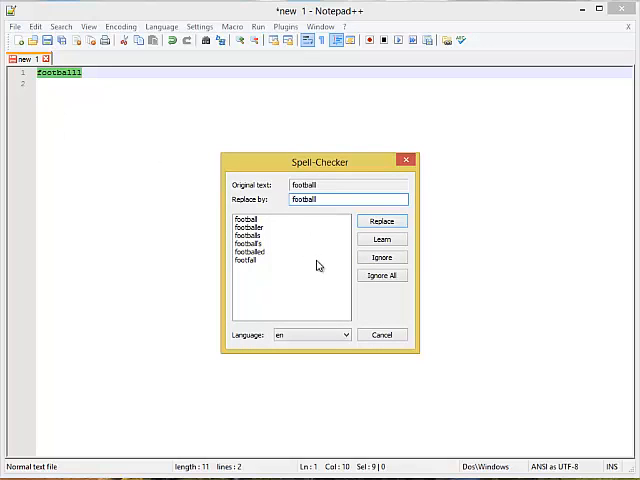
left_click(380, 334)
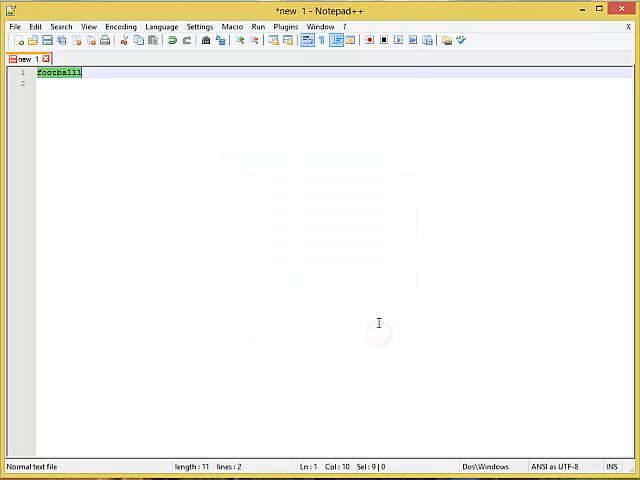